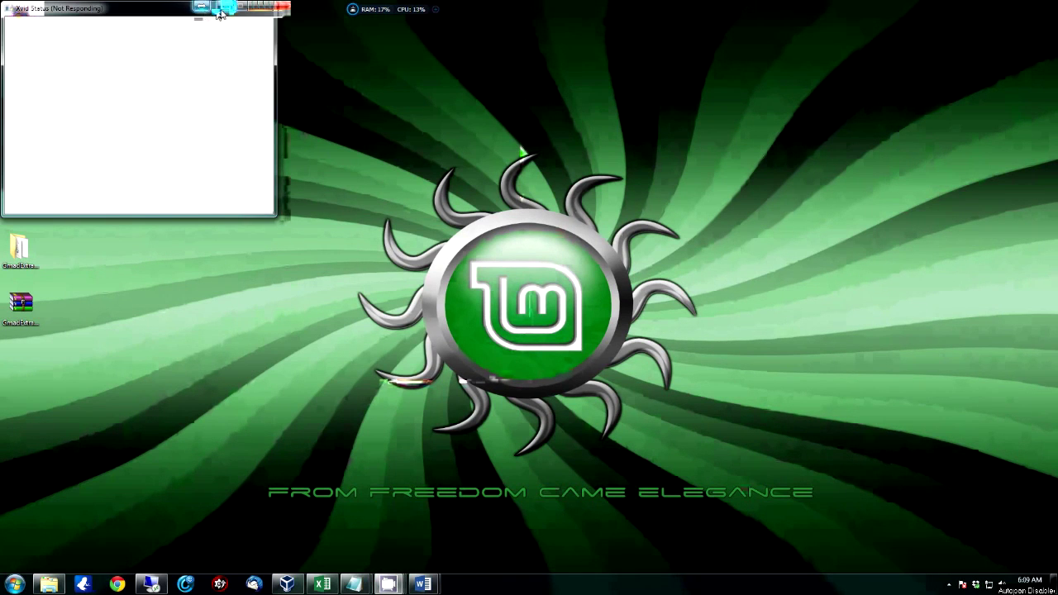
# - Launch VirtualBox Manager and select the Steam Box machine to show its details
pyautogui.click(284, 6)
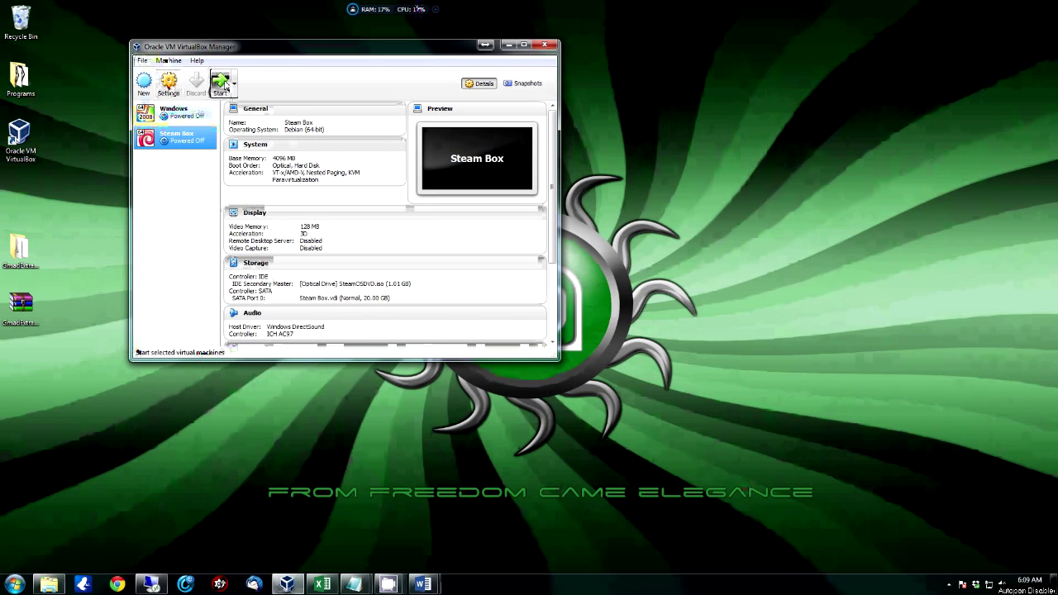
pyautogui.moveTo(221, 82)
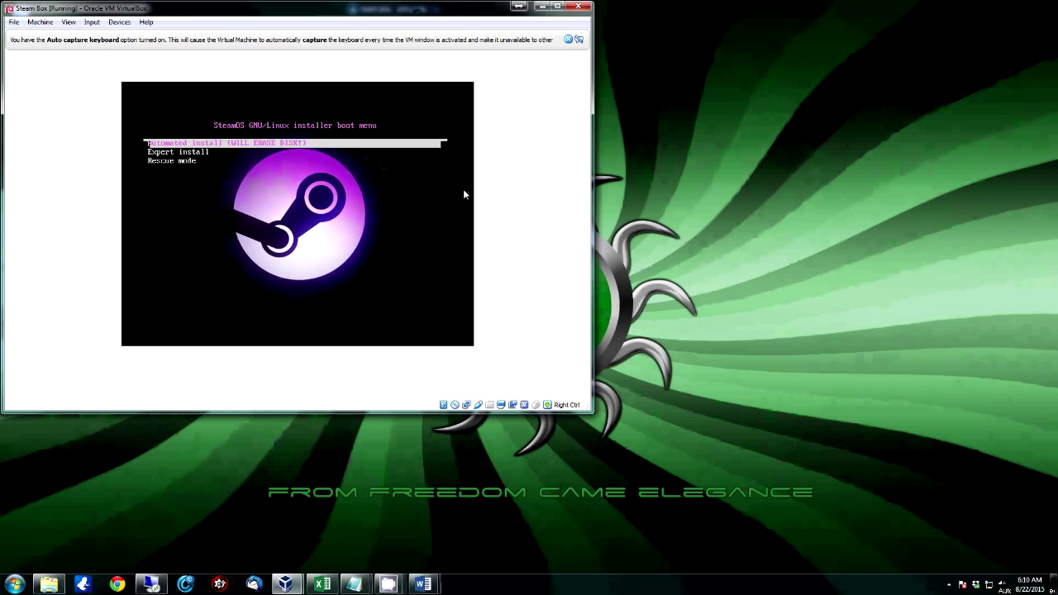
# - Move through the SteamOS installer boot menu entries, down to rescue mode and back up
pyautogui.press('Down')
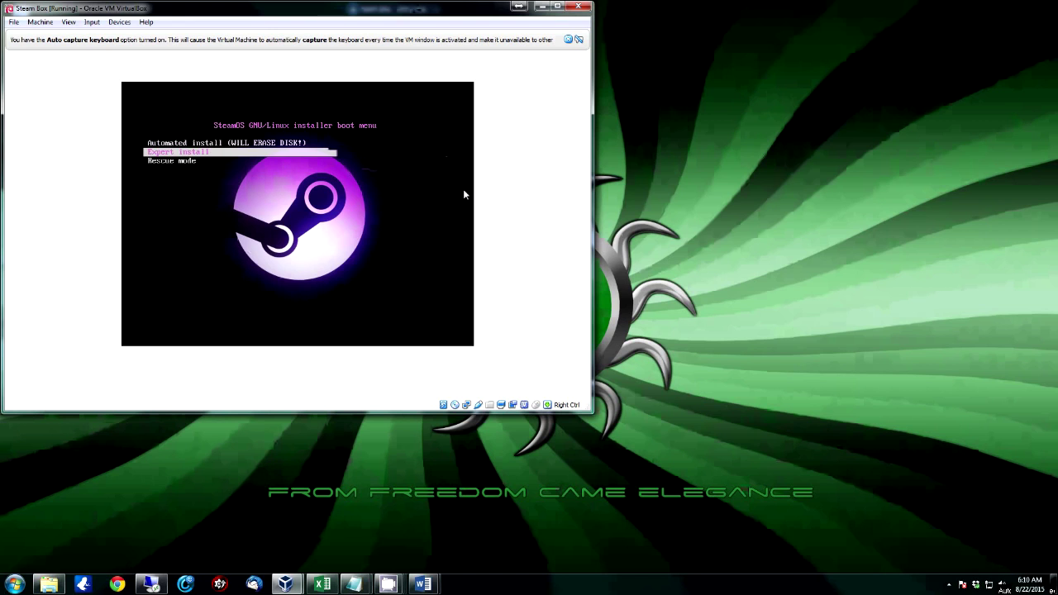
pyautogui.press('Down')
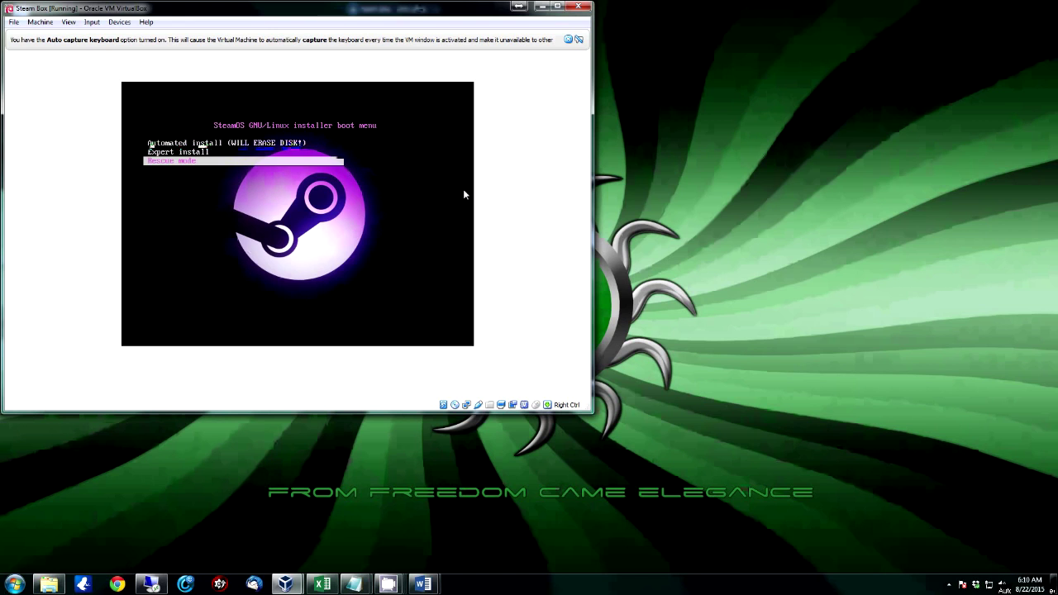
pyautogui.press('Up')
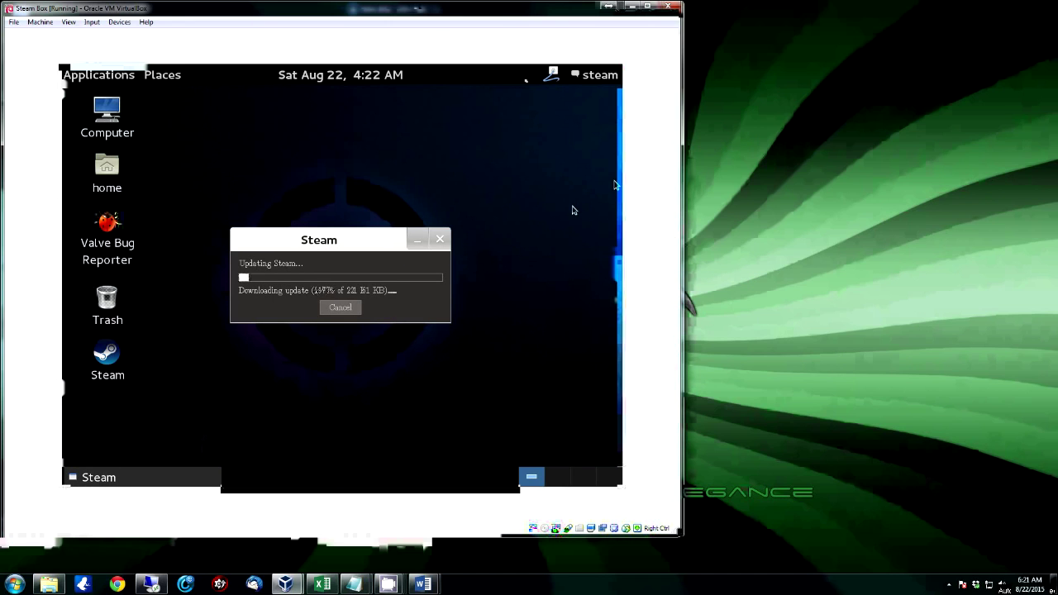
pyautogui.moveTo(482, 258)
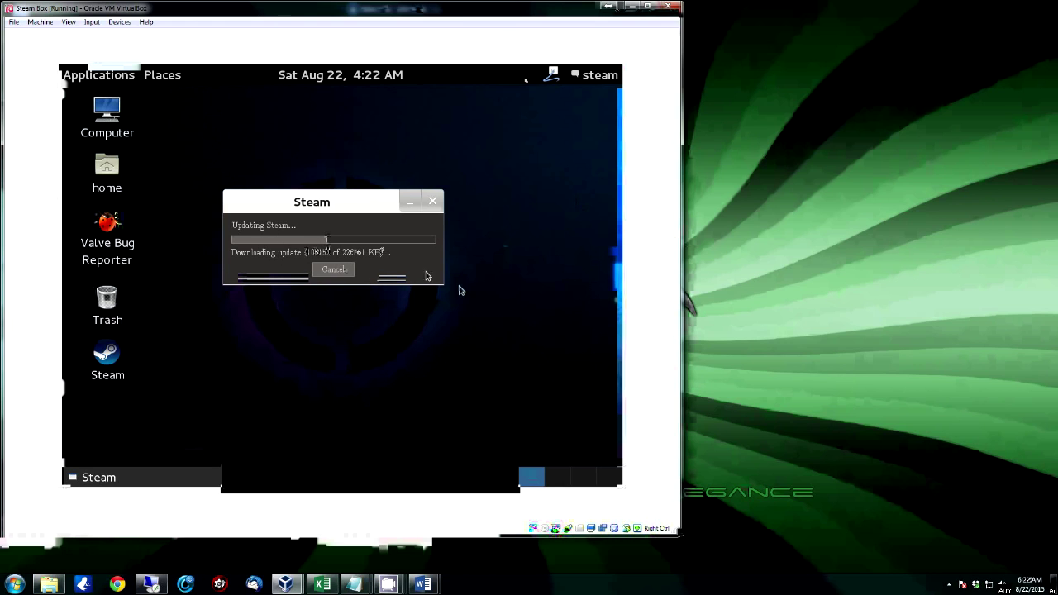
pyautogui.moveTo(464, 291)
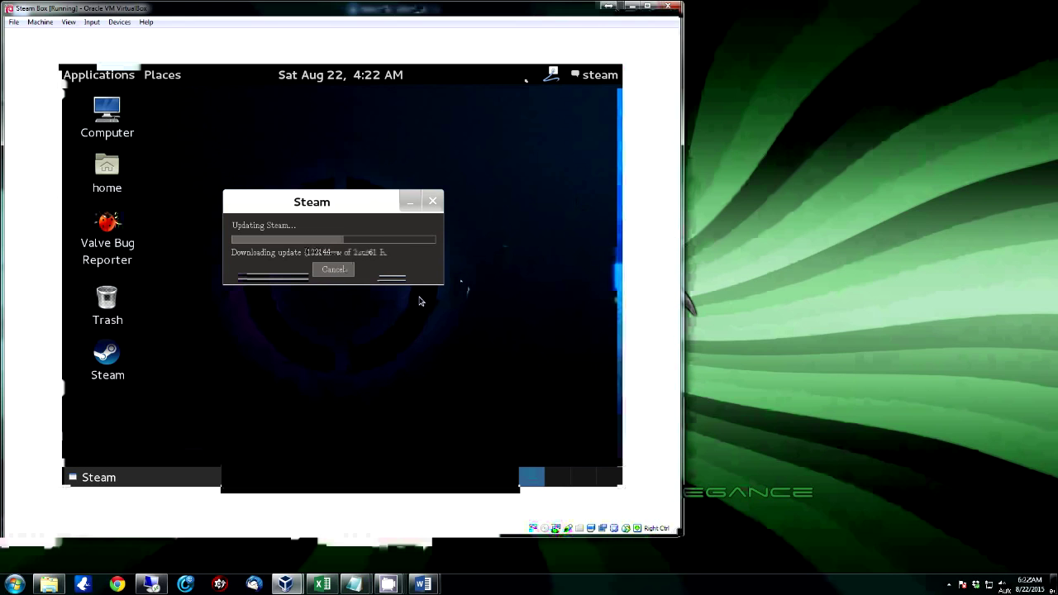
pyautogui.moveTo(141, 297)
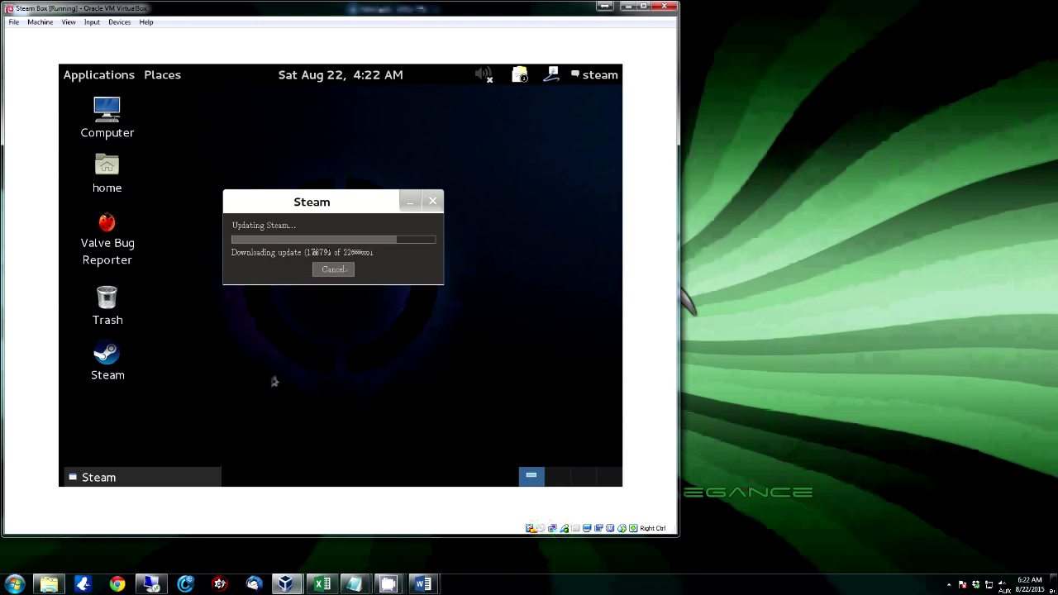
pyautogui.moveTo(274, 340)
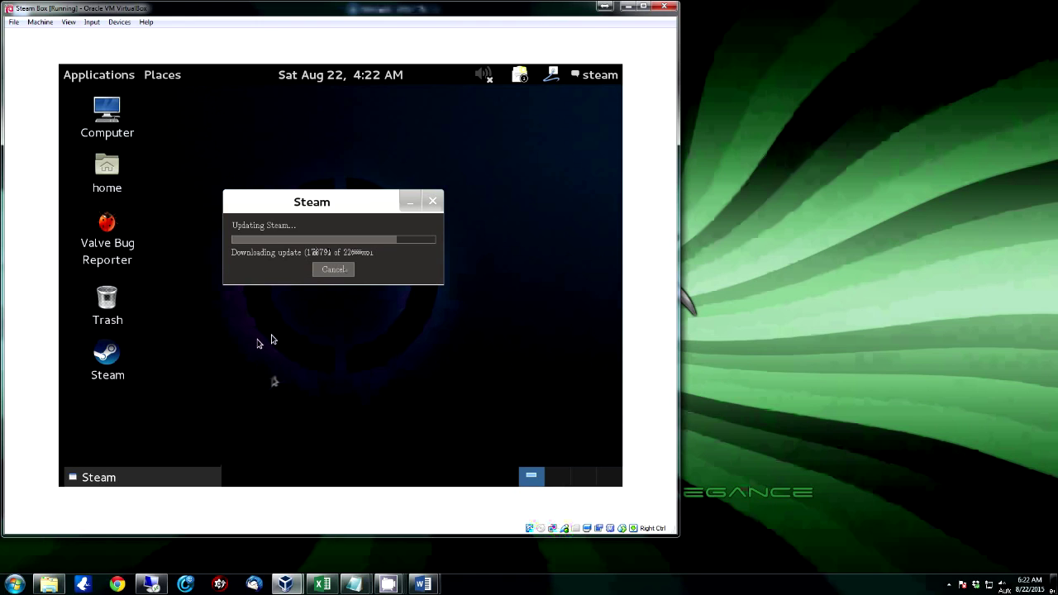
pyautogui.moveTo(285, 353)
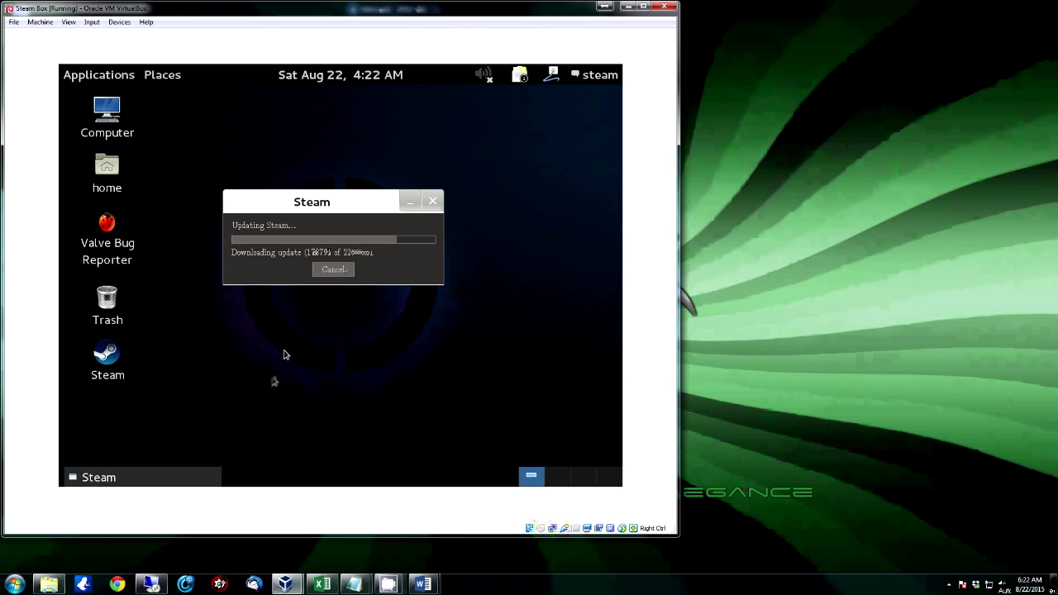
pyautogui.moveTo(279, 351)
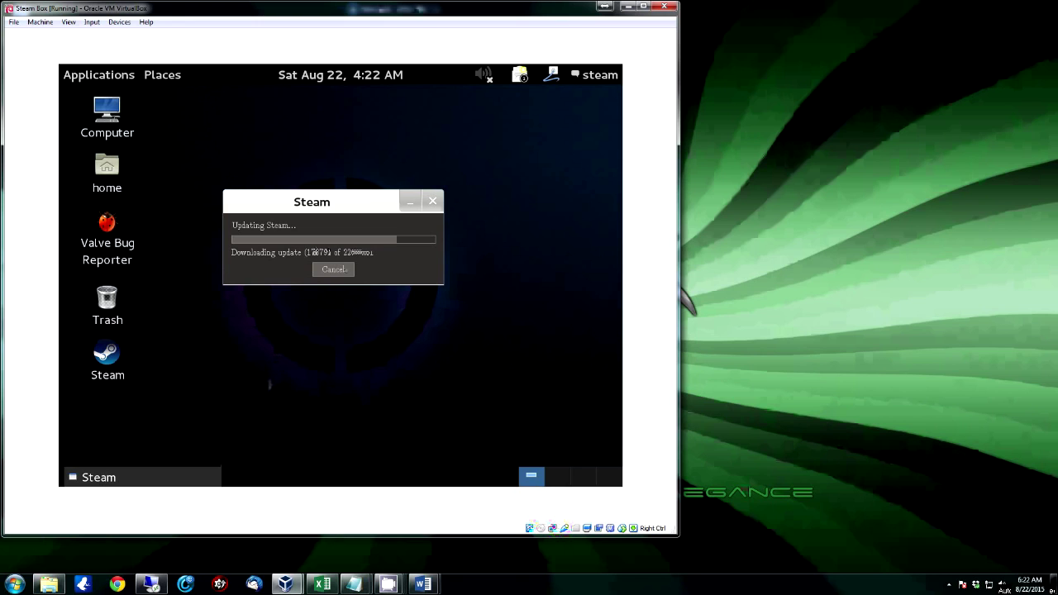
pyautogui.moveTo(266, 350)
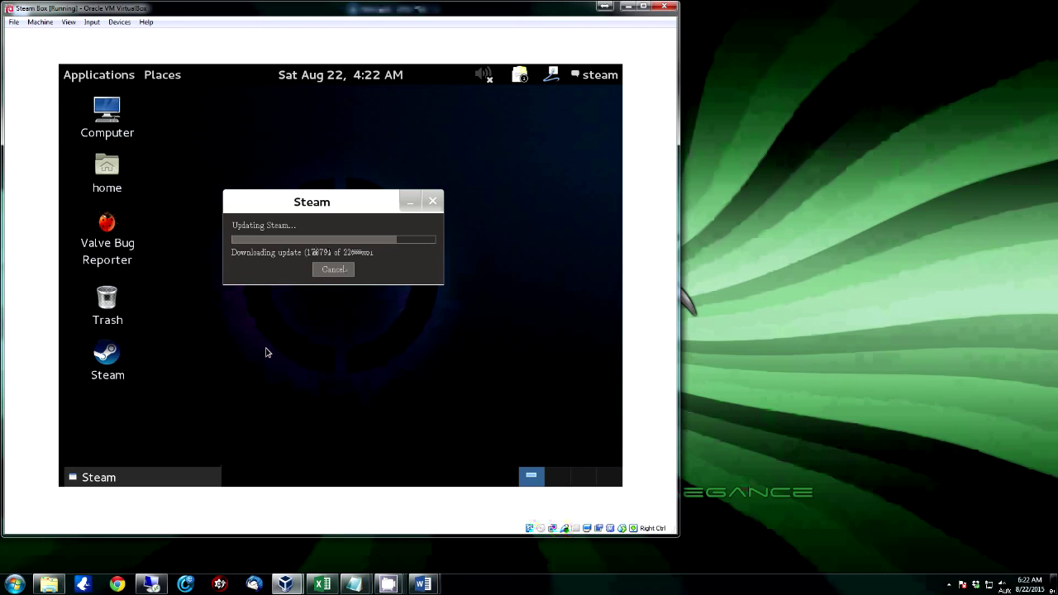
pyautogui.moveTo(248, 363)
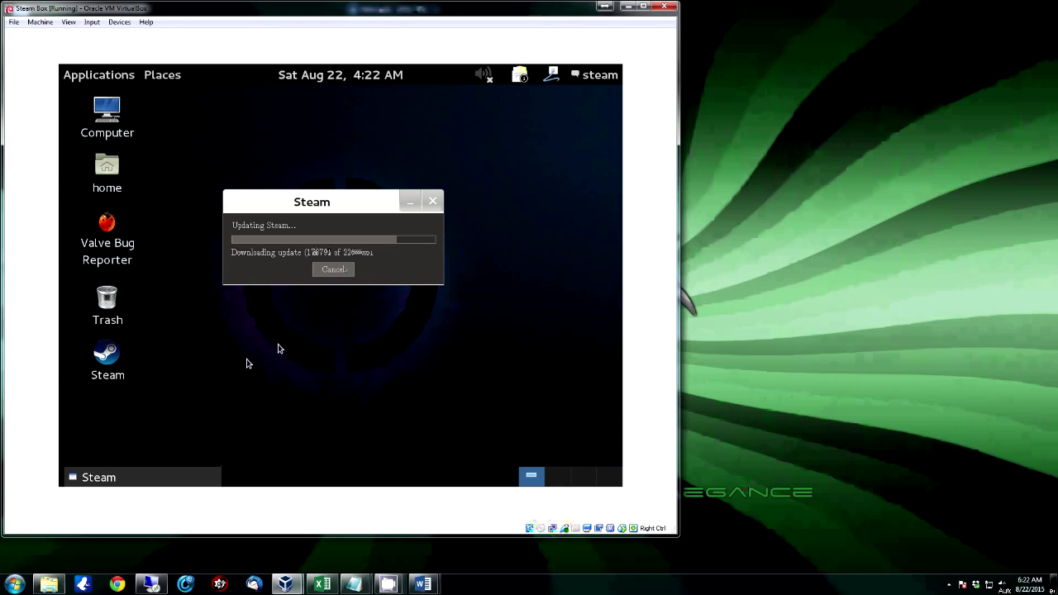
pyautogui.moveTo(238, 359)
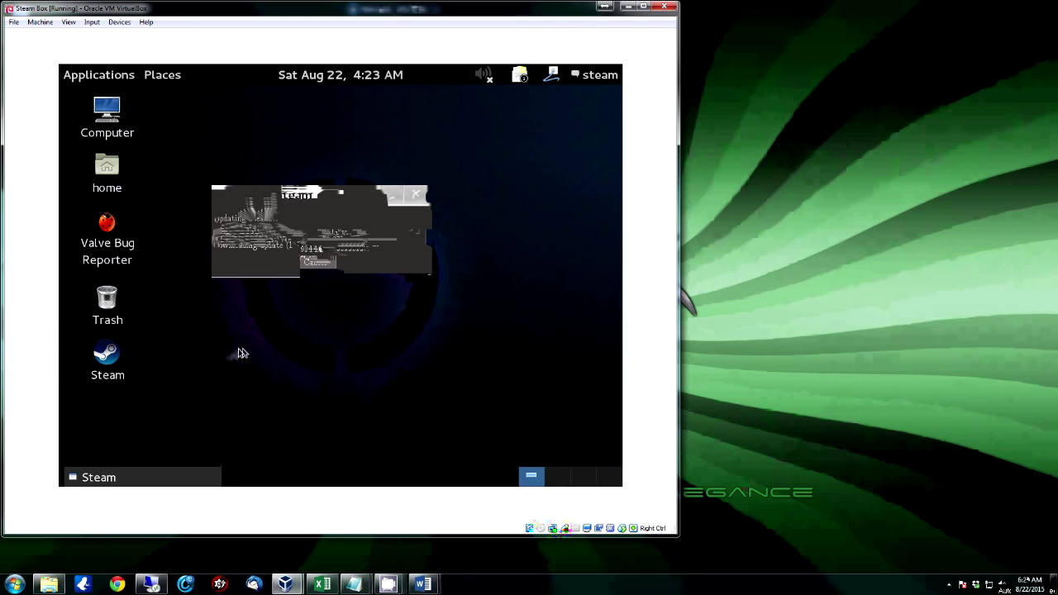
pyautogui.moveTo(223, 350)
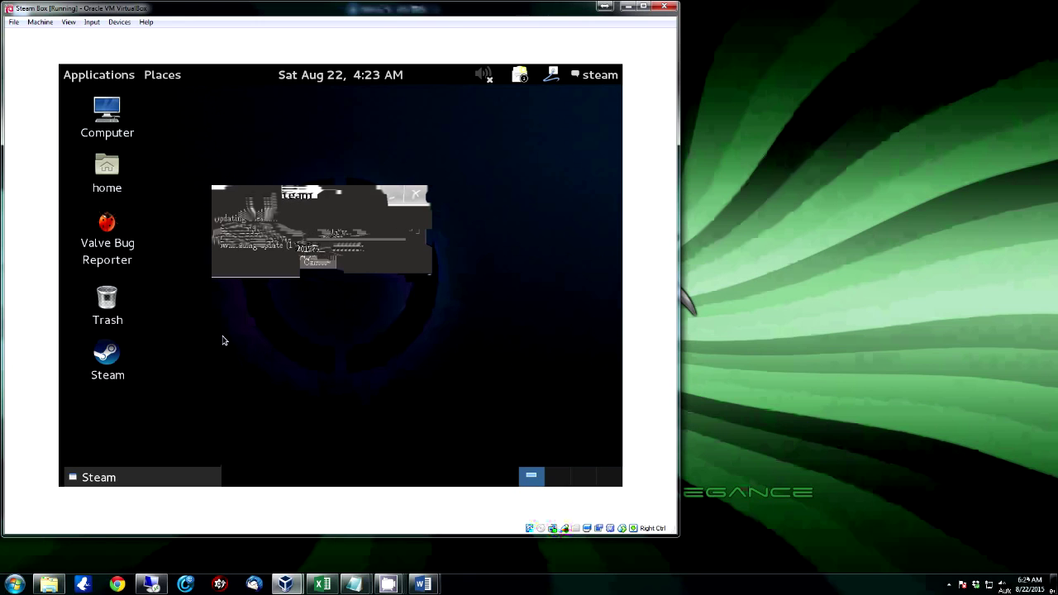
pyautogui.moveTo(233, 344)
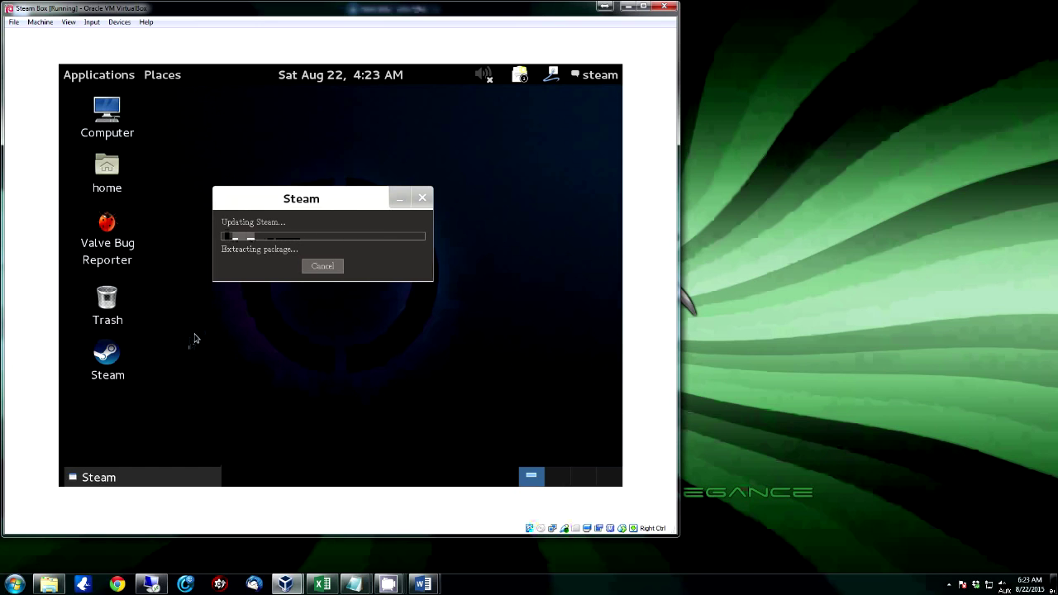
pyautogui.moveTo(178, 322)
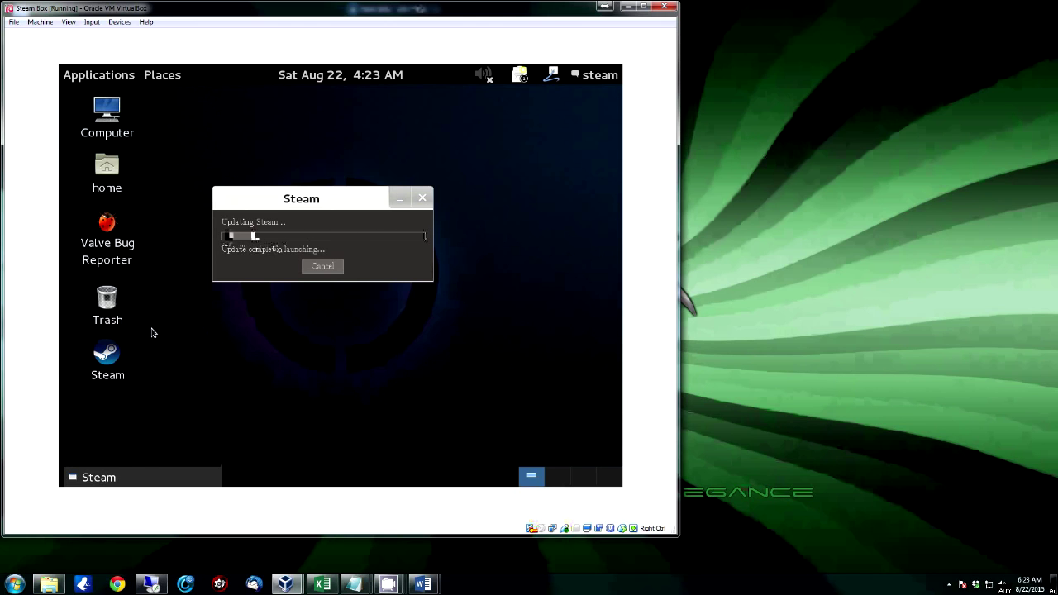
pyautogui.click(98, 74)
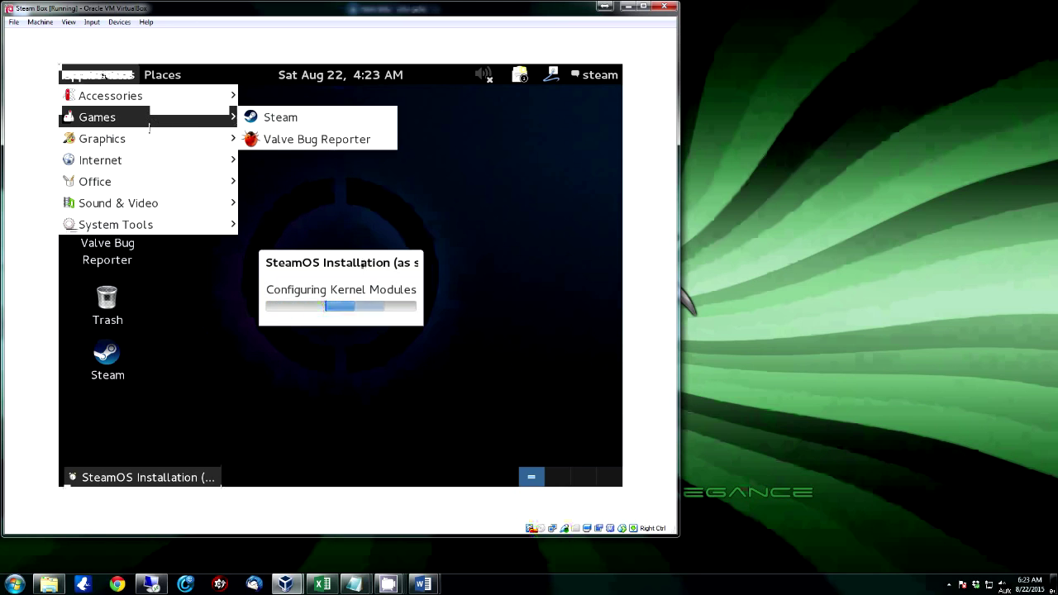
pyautogui.moveTo(298, 145)
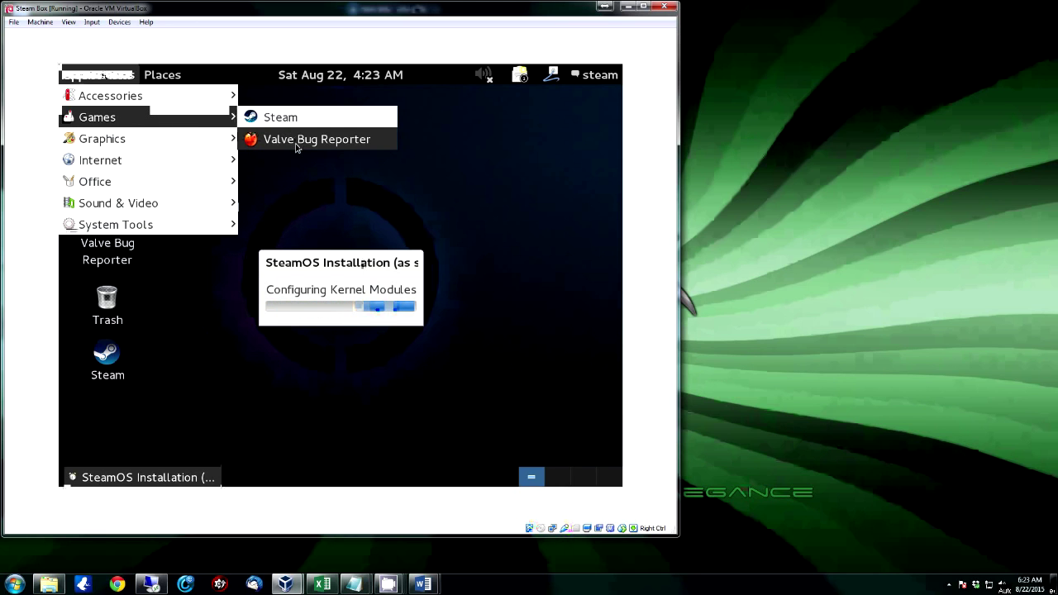
pyautogui.moveTo(102, 139)
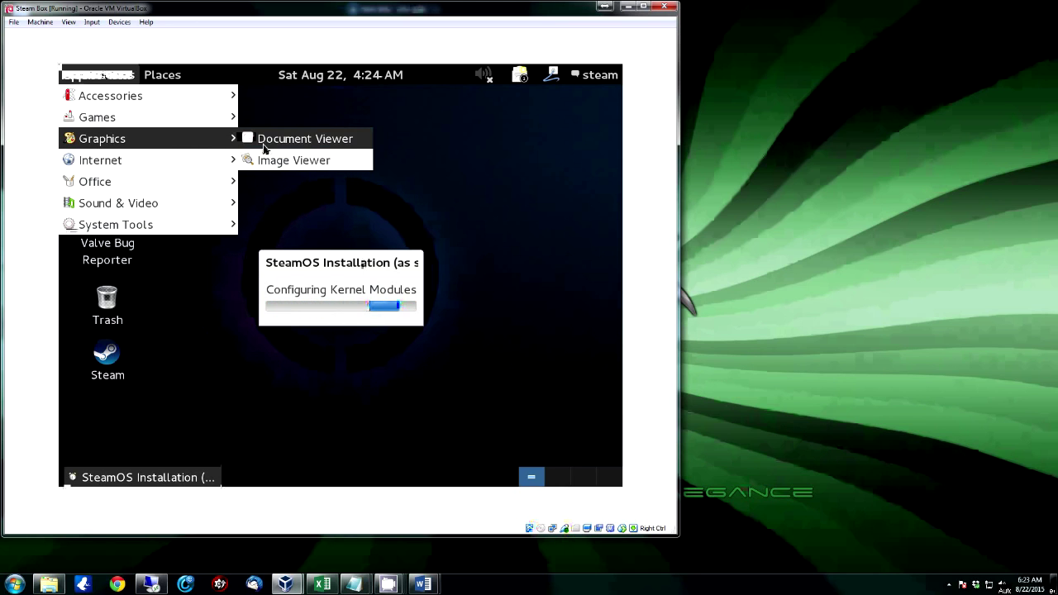
pyautogui.moveTo(99, 159)
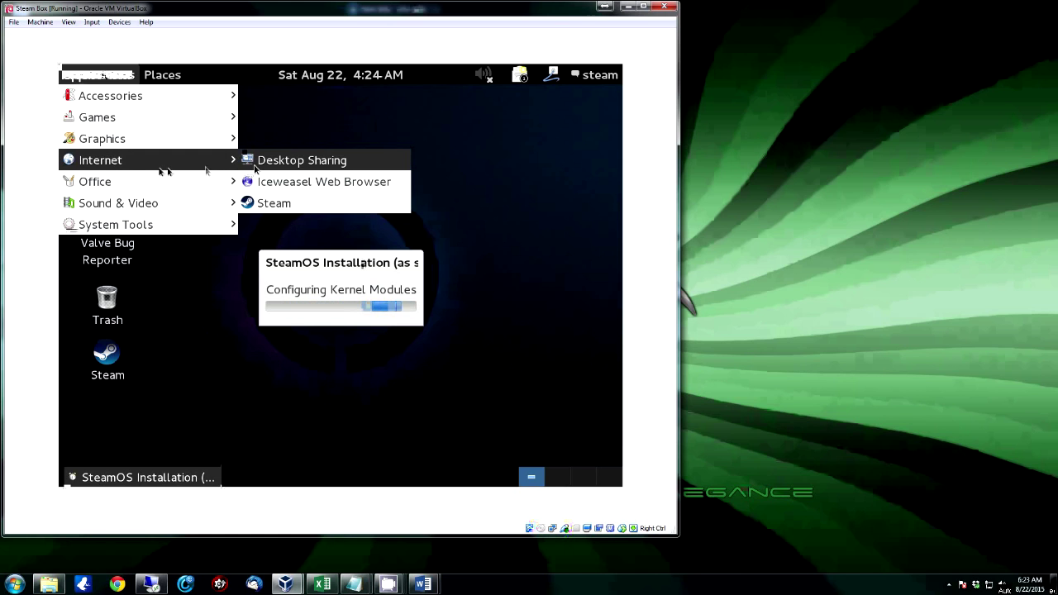
pyautogui.moveTo(324, 180)
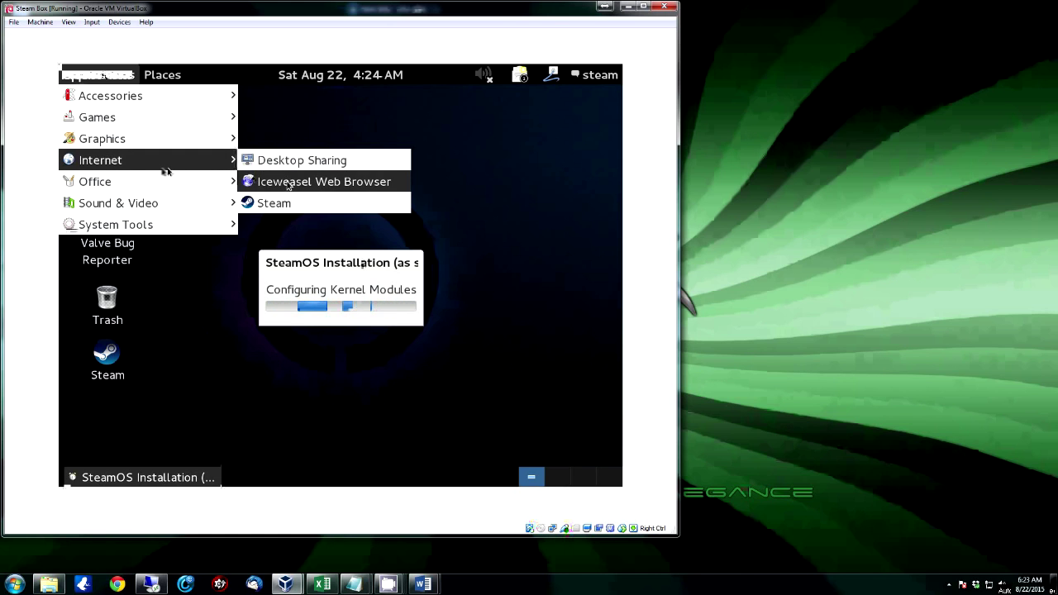
pyautogui.moveTo(295, 213)
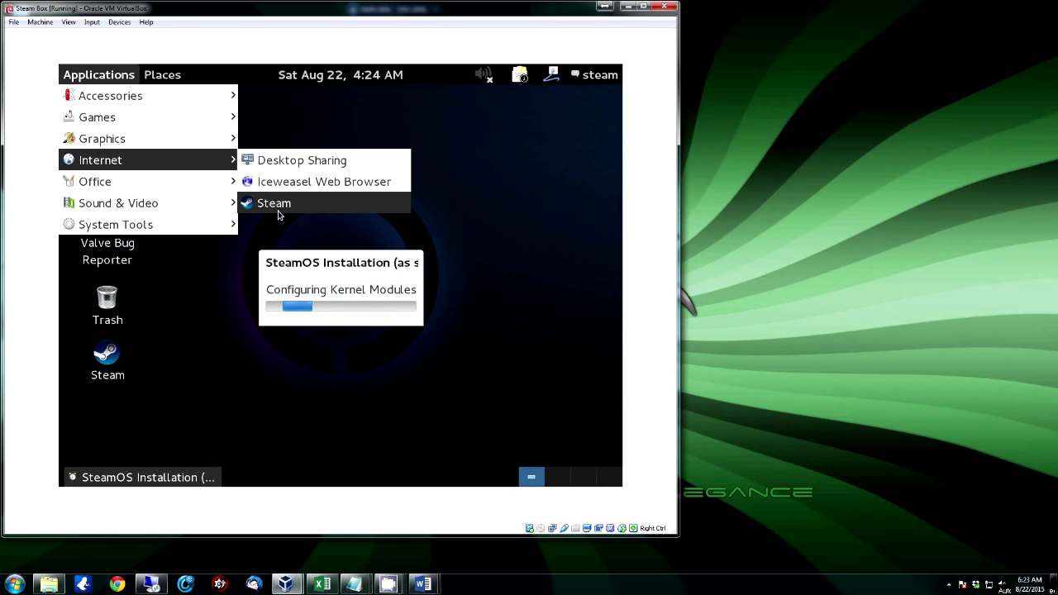
pyautogui.moveTo(323, 159)
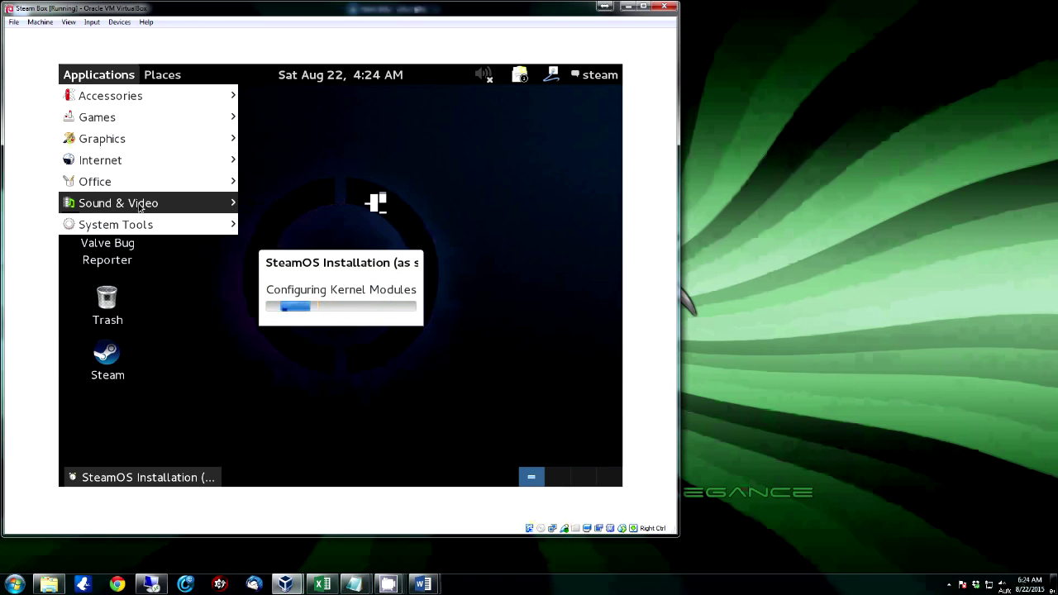
pyautogui.moveTo(192, 223)
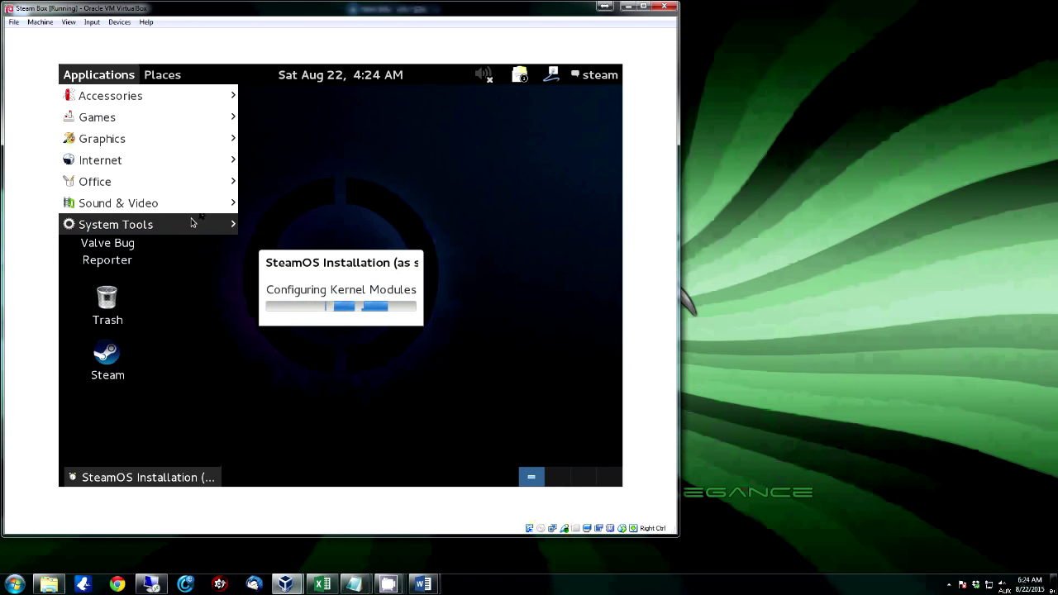
pyautogui.click(116, 225)
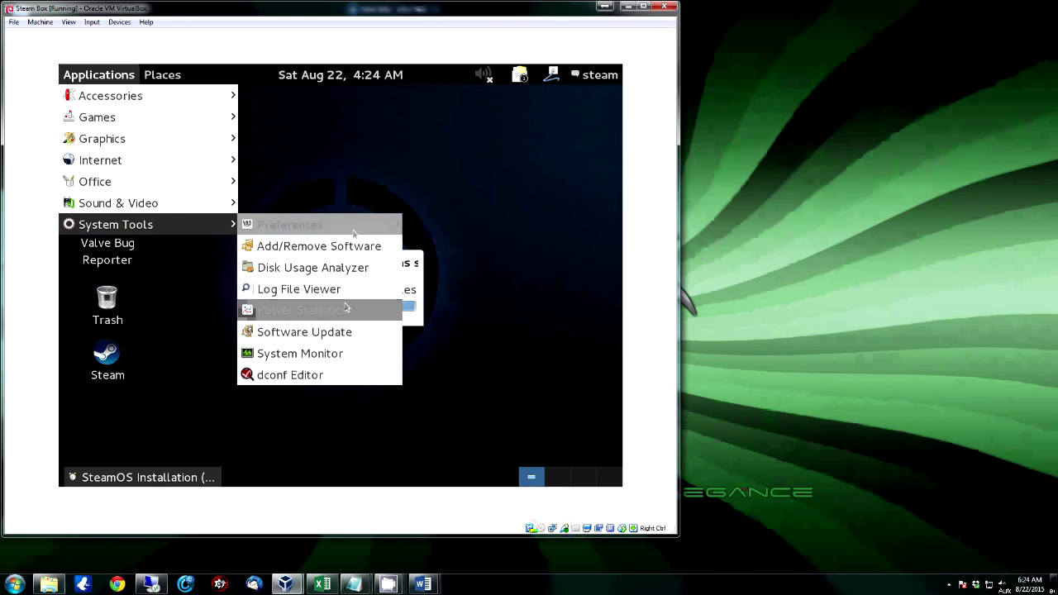
pyautogui.moveTo(324, 169)
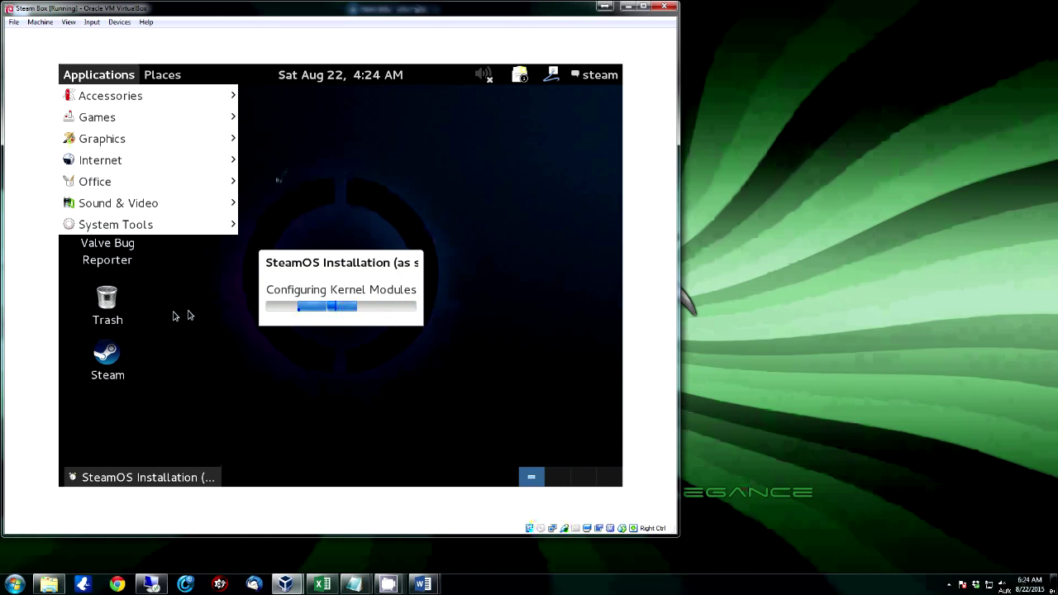
pyautogui.click(116, 225)
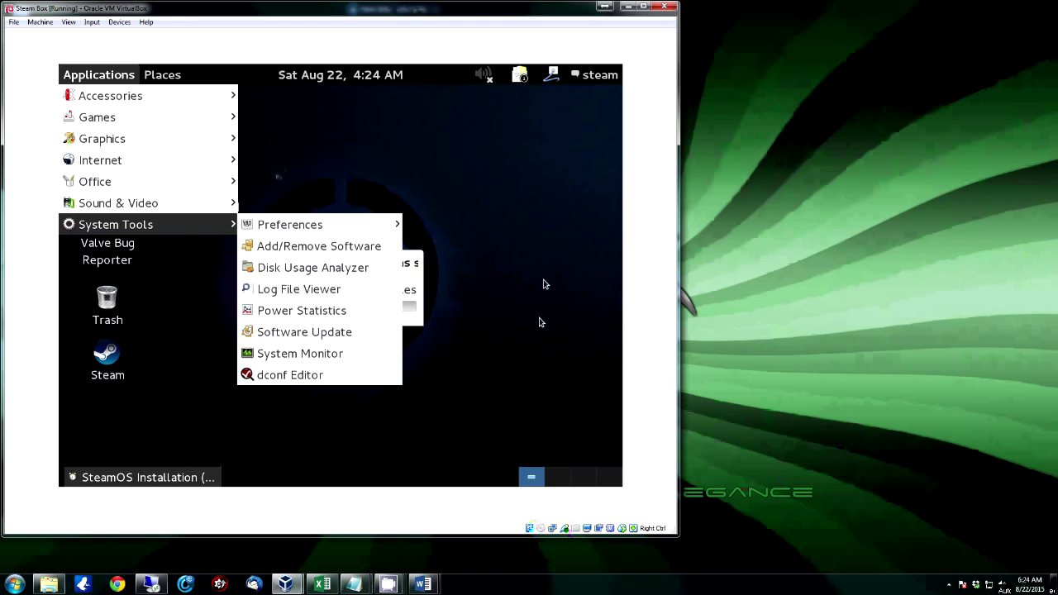
pyautogui.moveTo(536, 329)
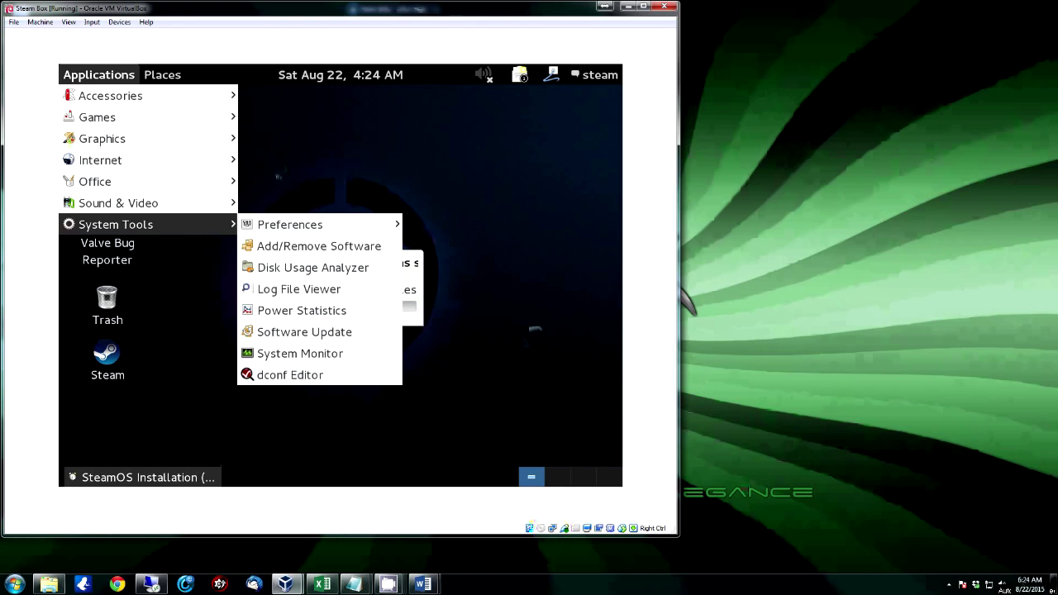
pyautogui.moveTo(209, 211)
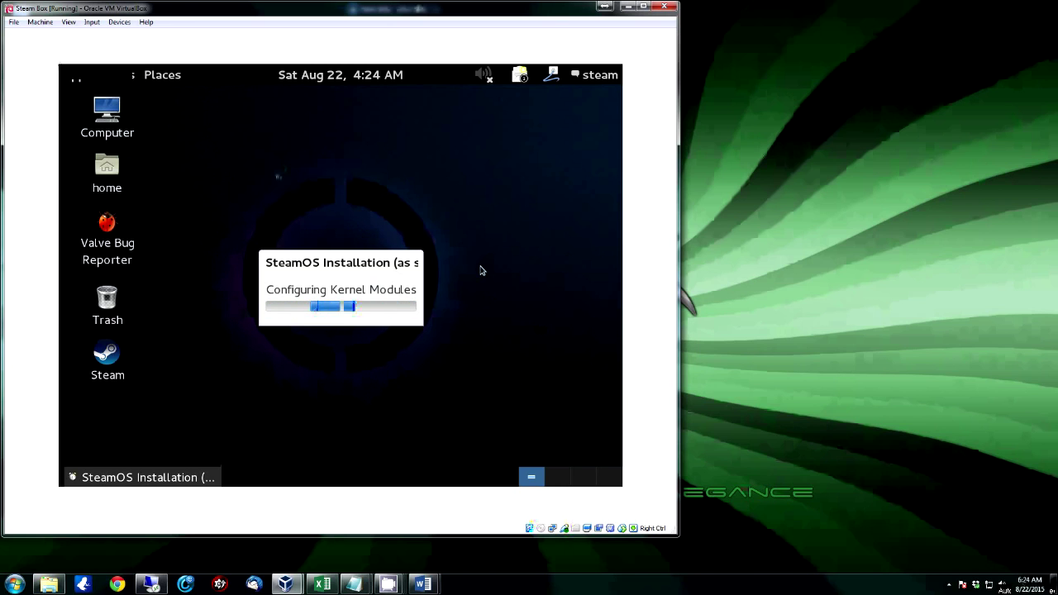
pyautogui.moveTo(178, 91)
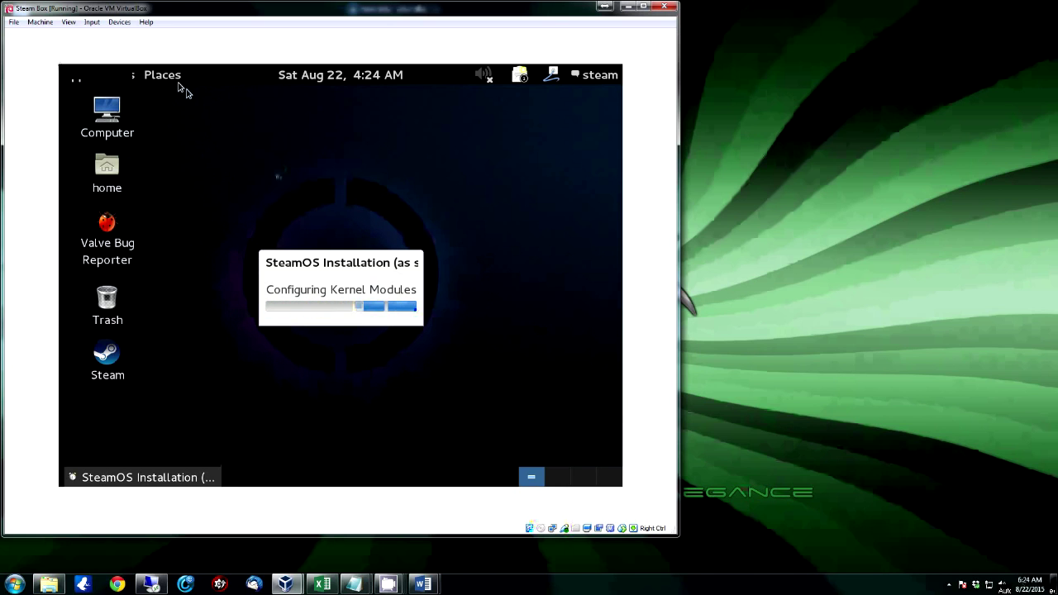
# - Let the Configuring Kernel Modules dialog finish and close, leaving the GNOME desktop
pyautogui.click(162, 74)
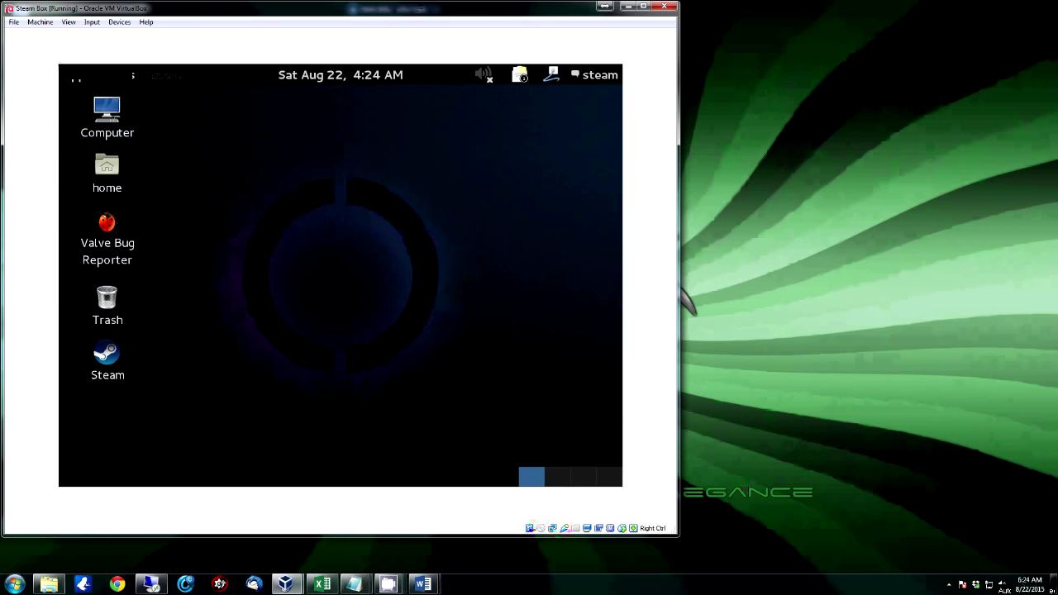
pyautogui.moveTo(335, 320)
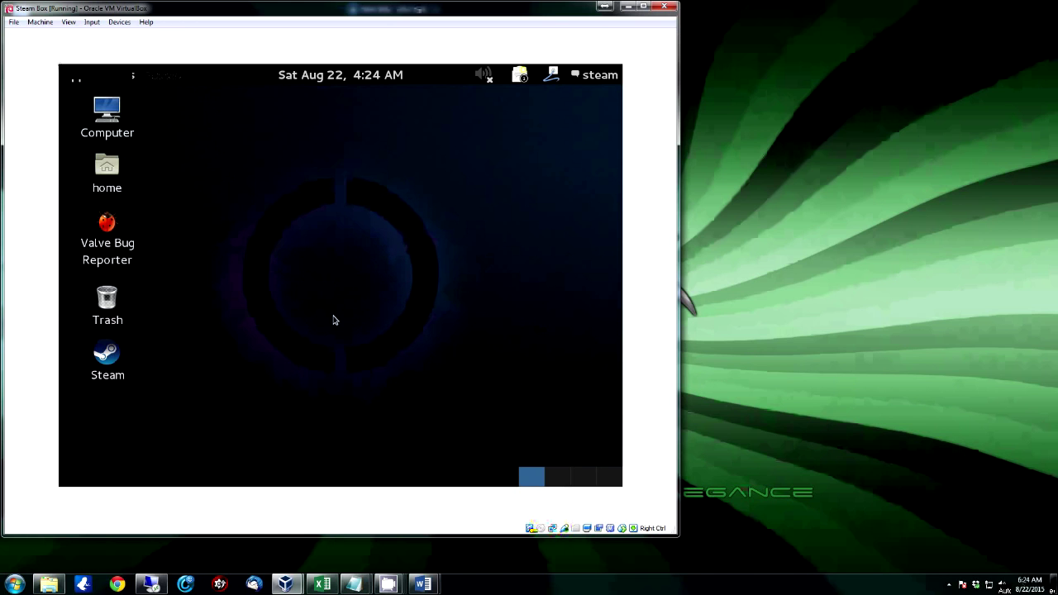
pyautogui.moveTo(530, 87)
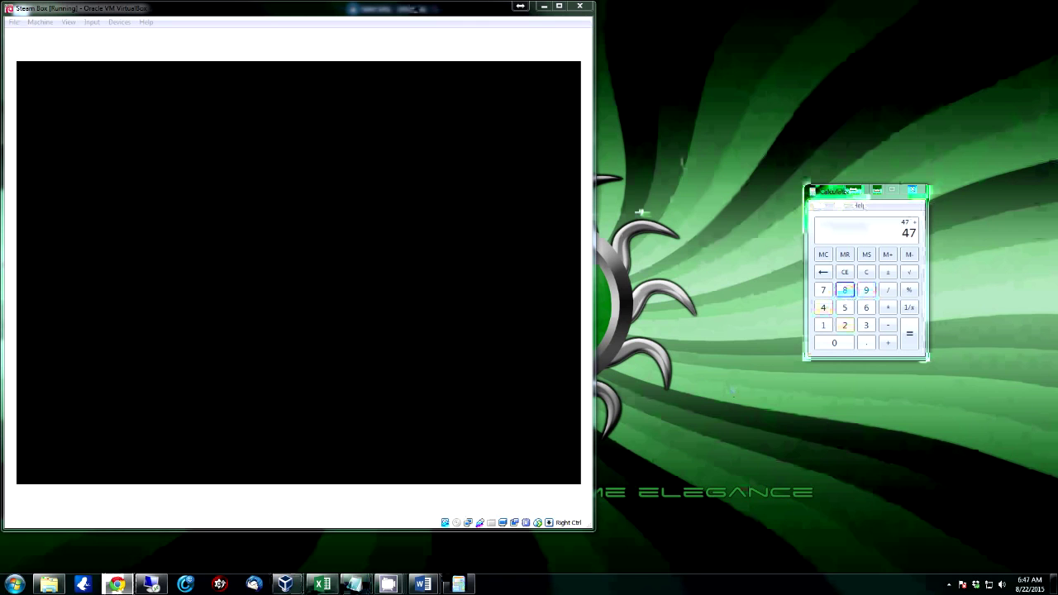
pyautogui.moveTo(483, 560)
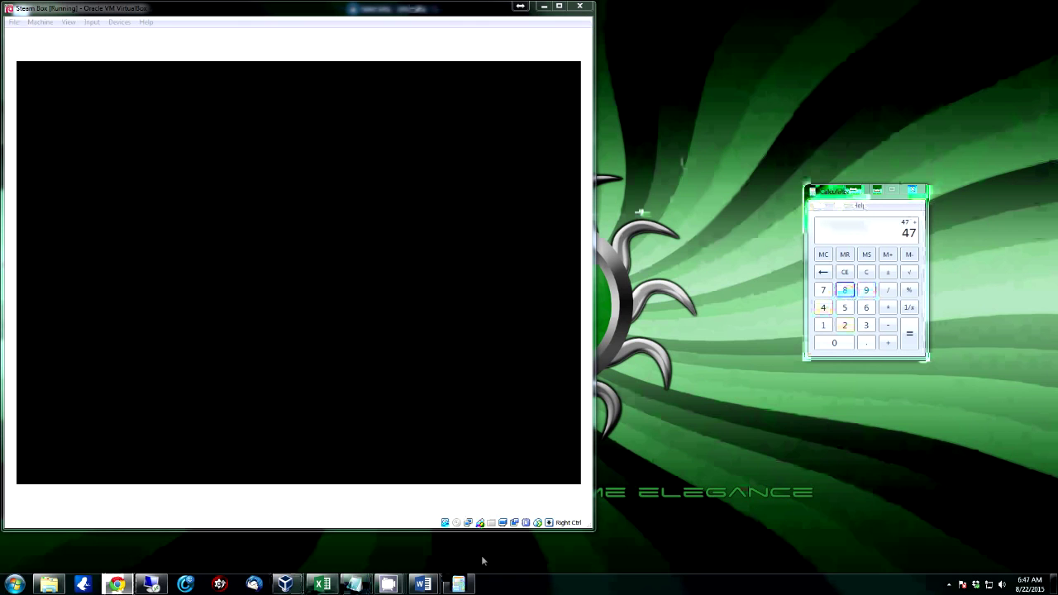